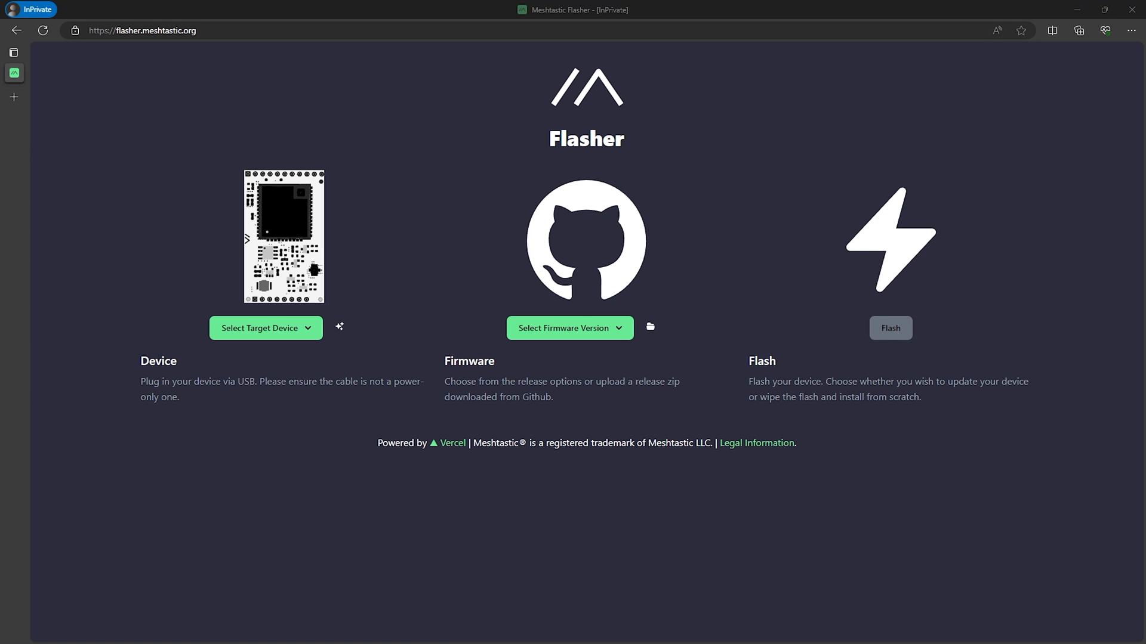
mouse_move(126, 31)
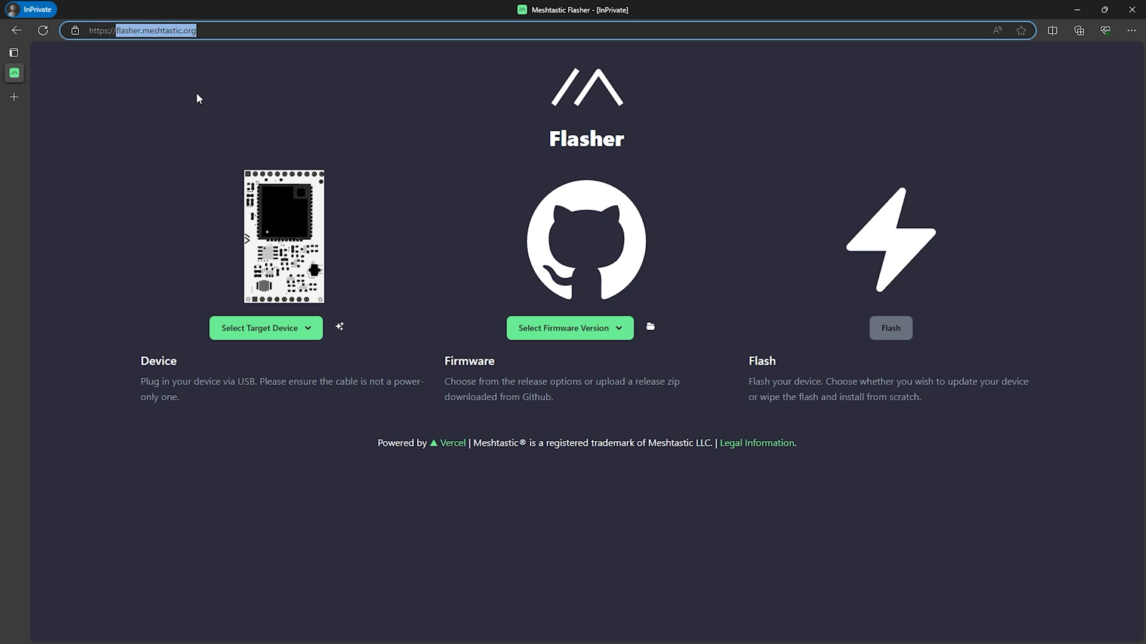
Choose RAK4631 from the target device list
left_click(262, 327)
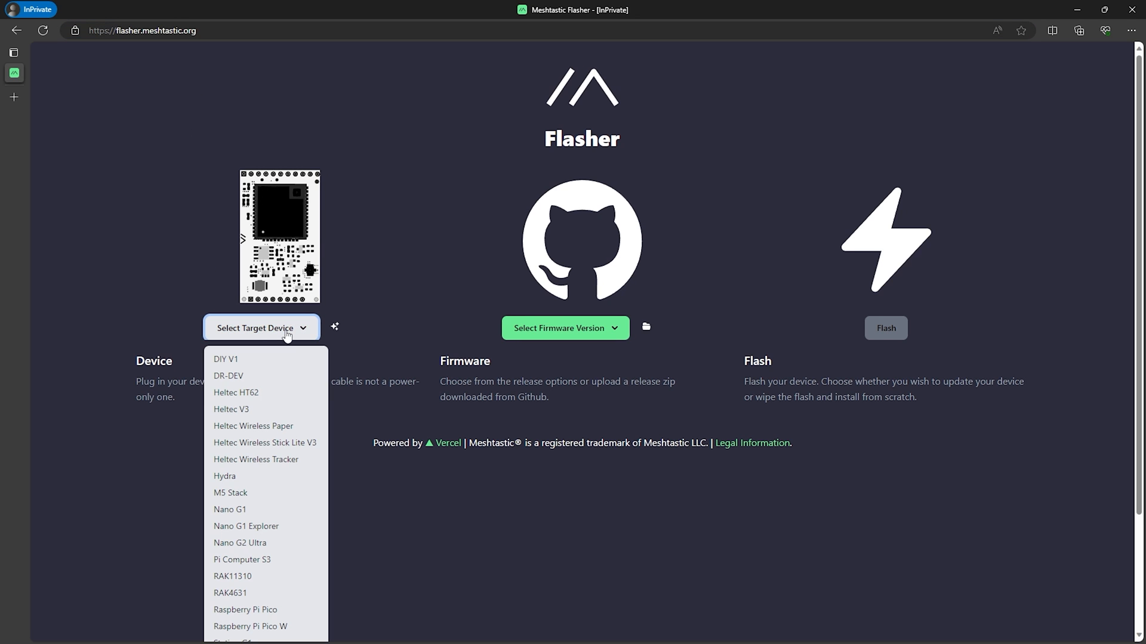
mouse_move(244, 593)
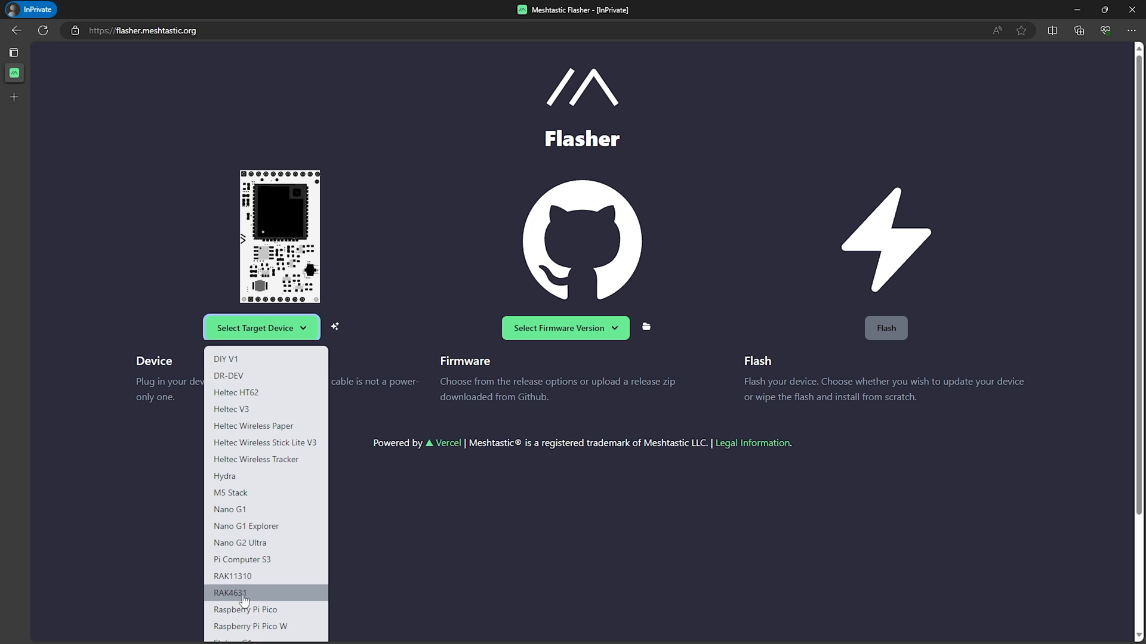
left_click(229, 593)
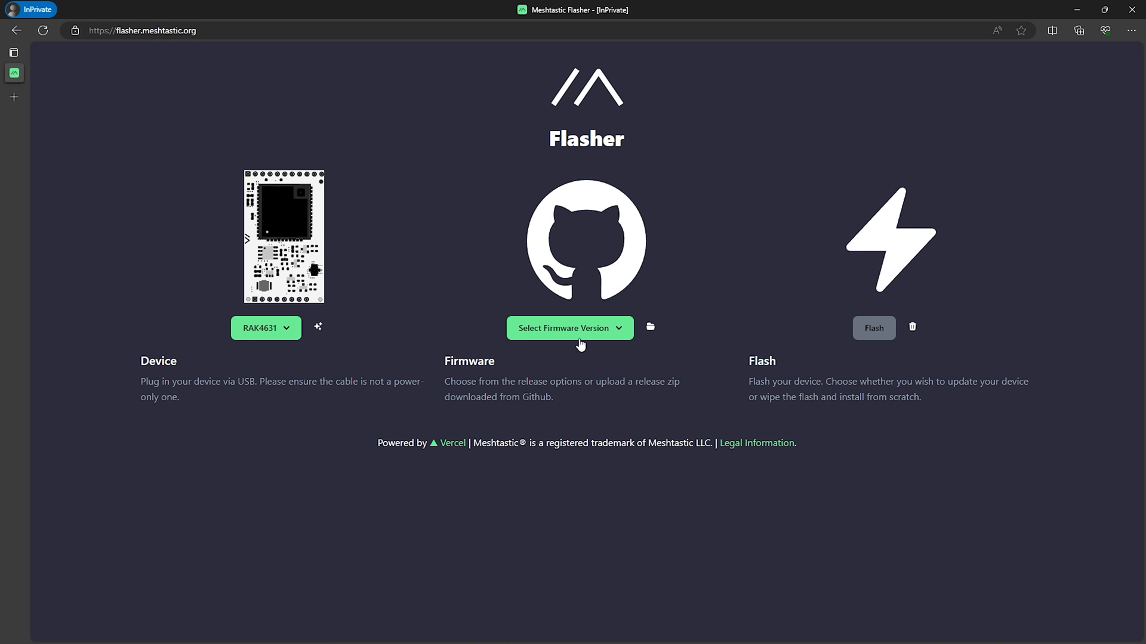
Pick firmware 2.2.17.dbac2b1 Beta under Stable, enabling flashing
left_click(569, 327)
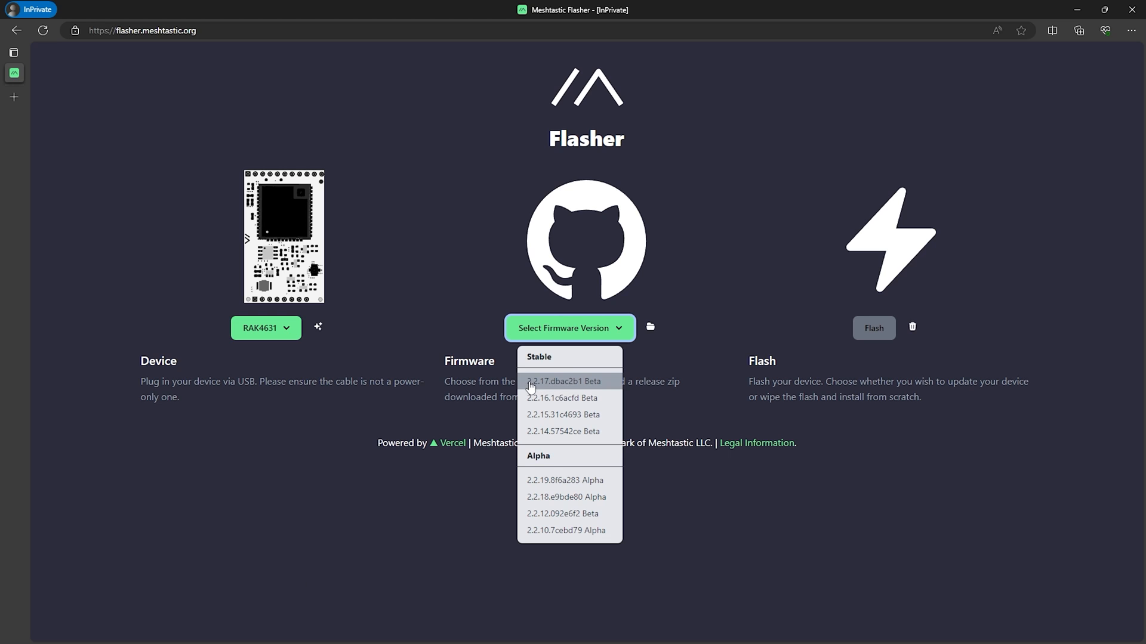
mouse_move(557, 391)
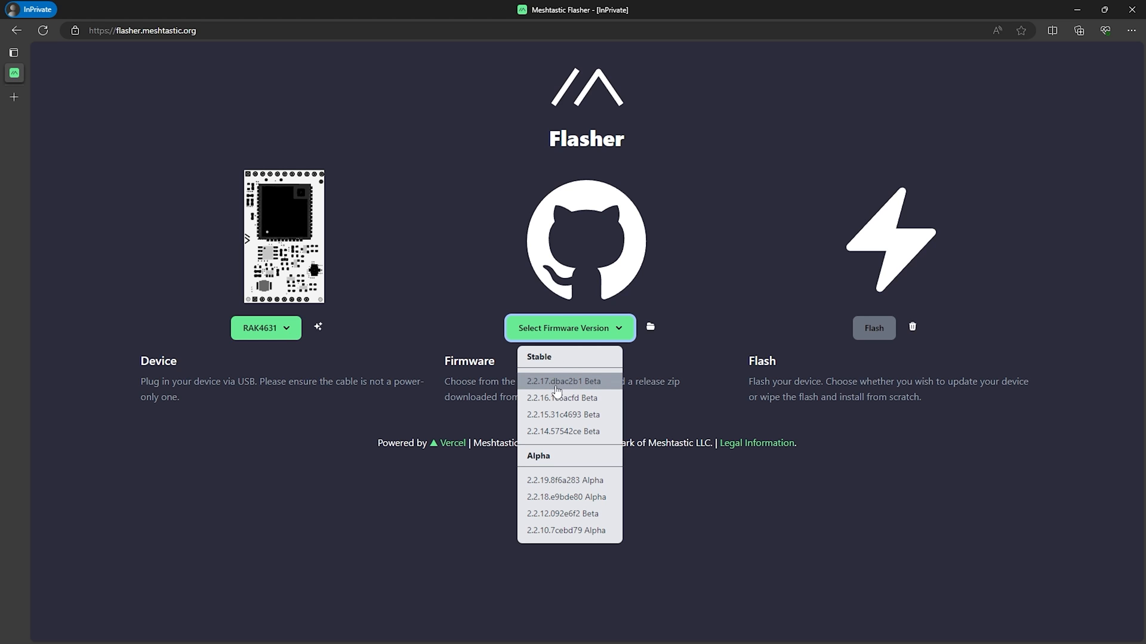
left_click(563, 380)
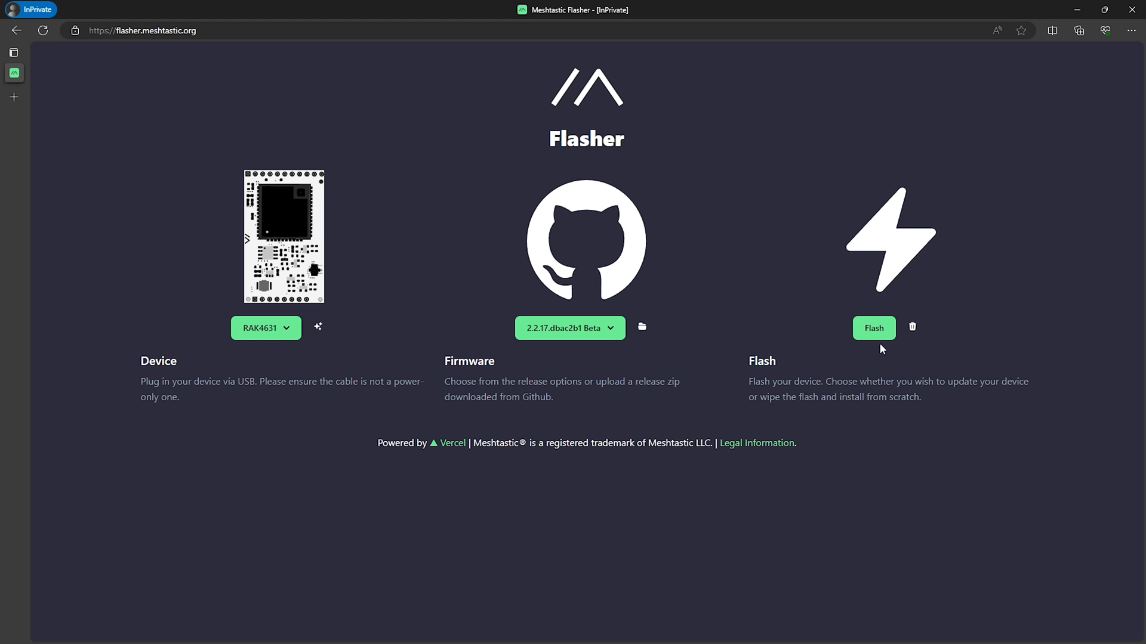
Start the Flash RAK4631 dialog and return to the flasher page after checking the drive
left_click(874, 327)
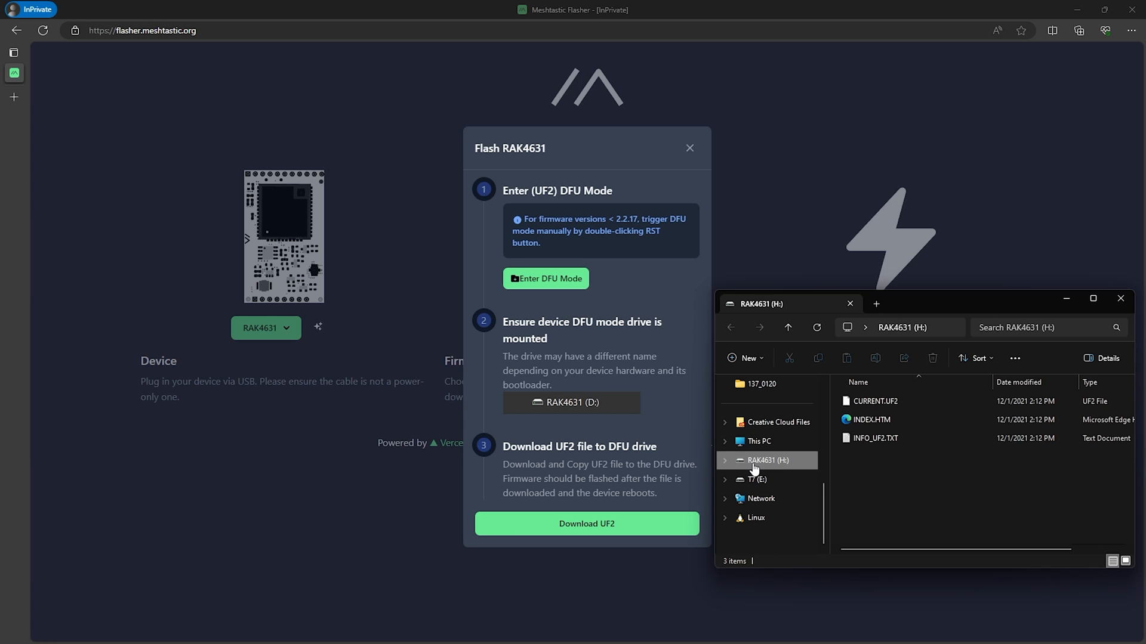
mouse_move(781, 467)
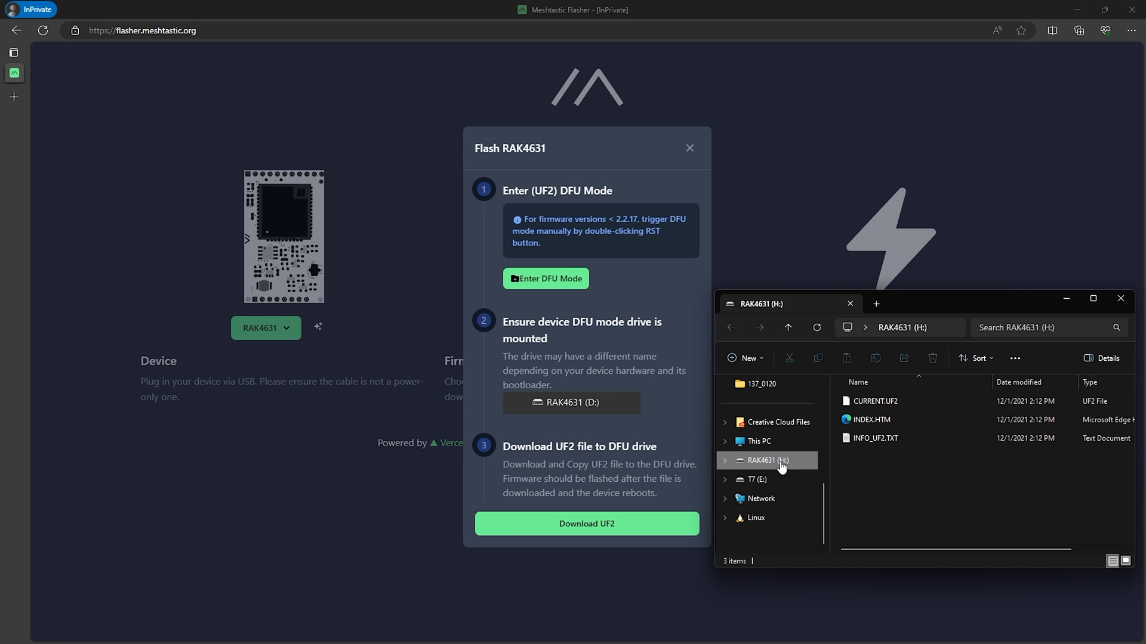
mouse_move(884, 268)
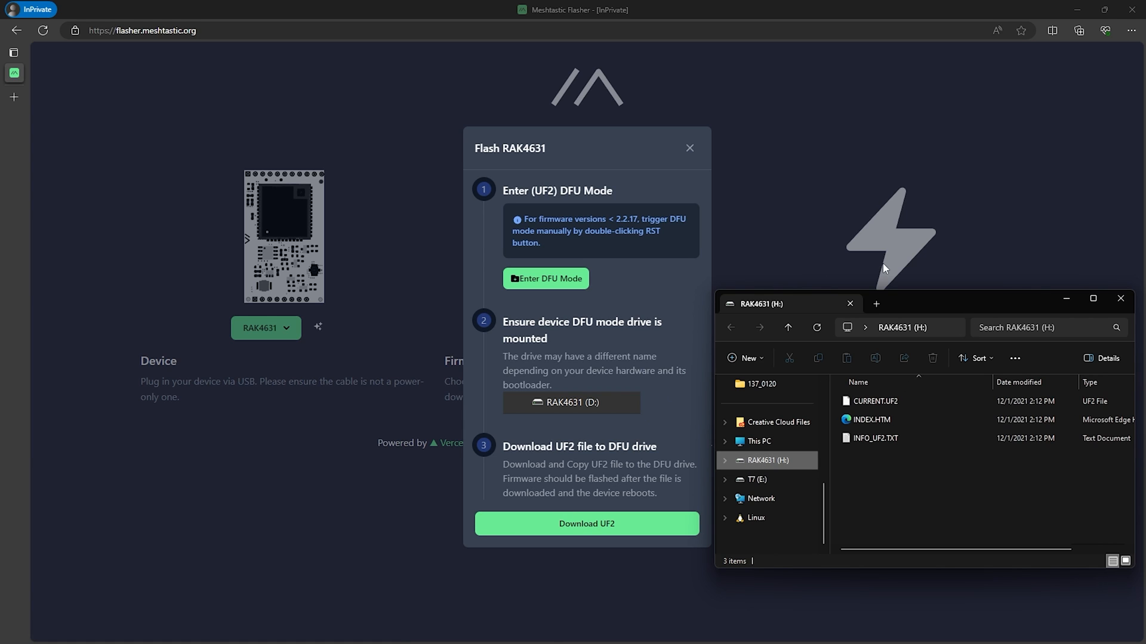
left_click(1120, 299)
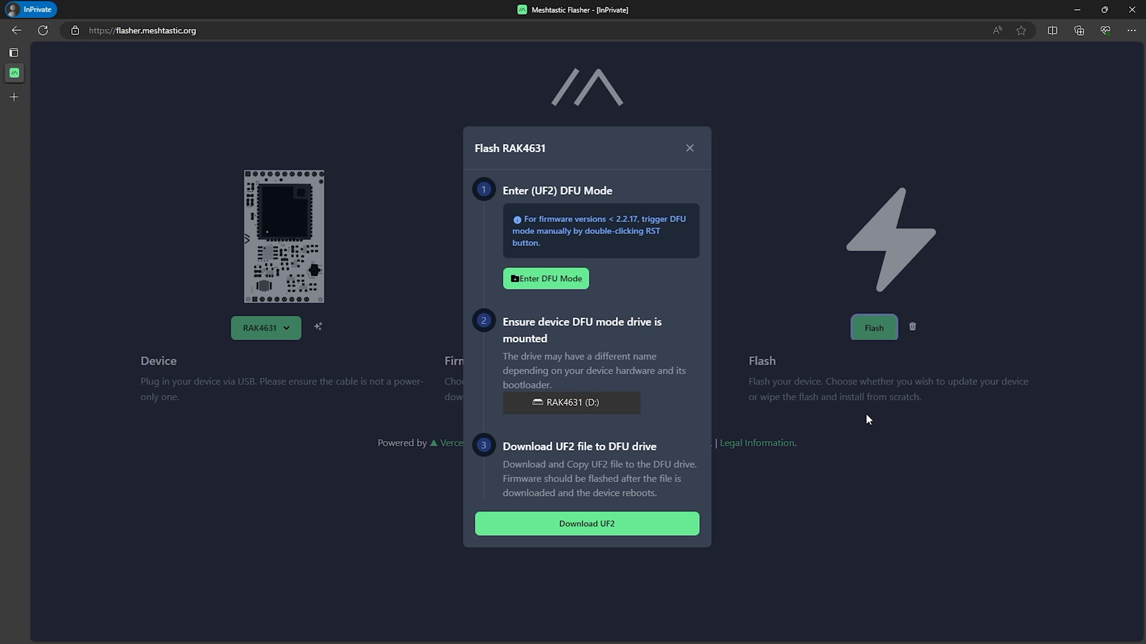
mouse_move(586, 524)
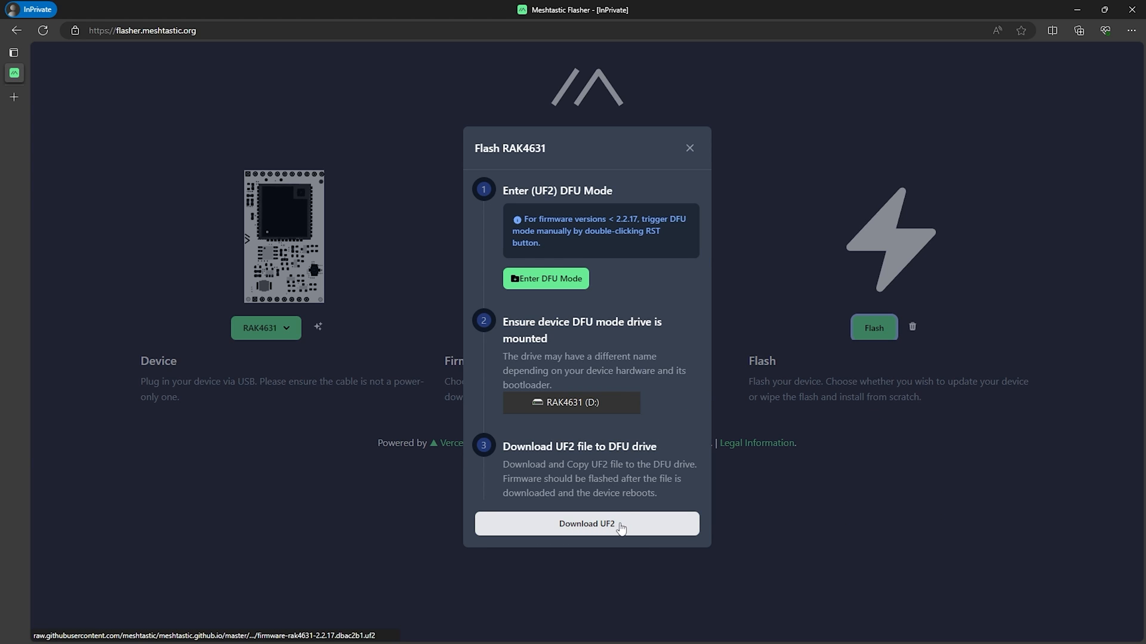
Save firmware-rak4631-2.2.17.dbac2b1.uf2 via Save link as, targeting the RAK4631 (H:) drive
right_click(586, 524)
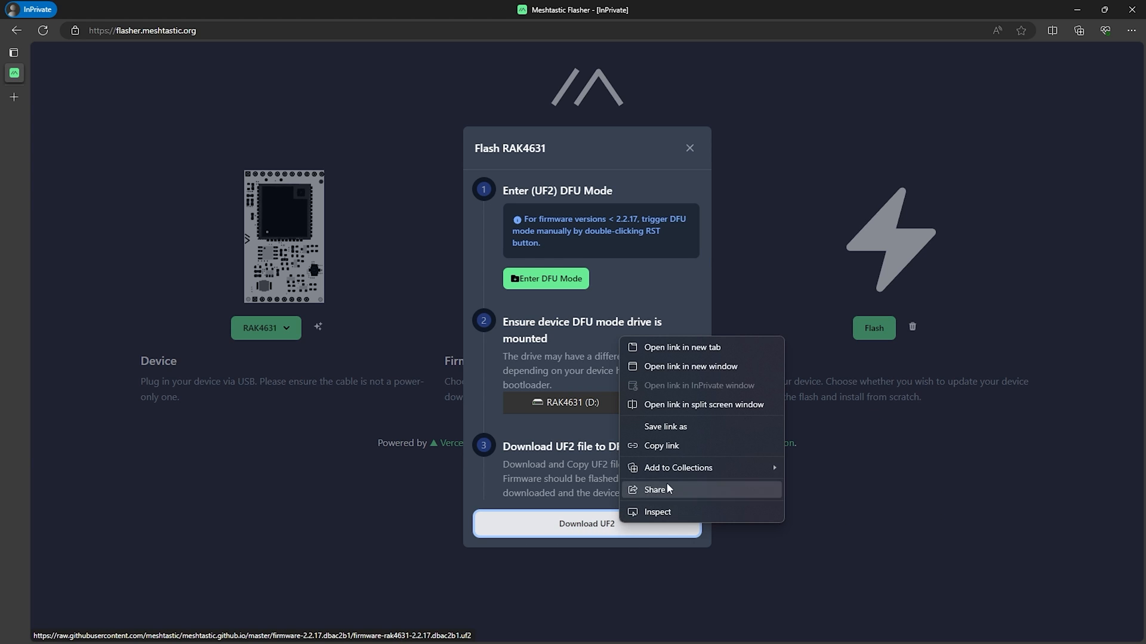
left_click(665, 434)
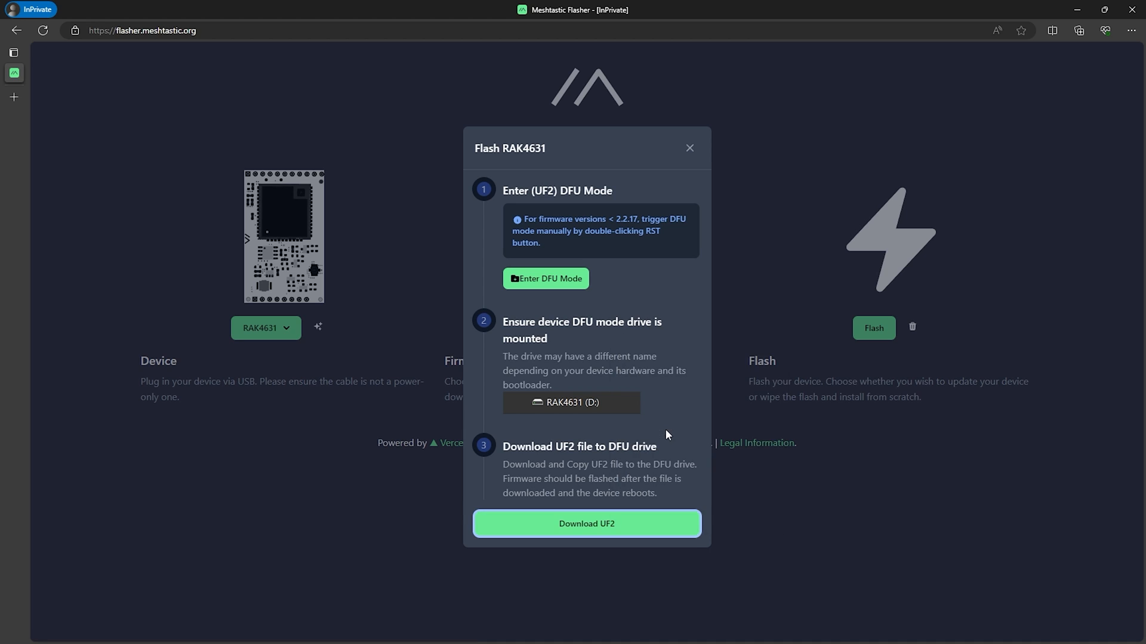
left_click(585, 524)
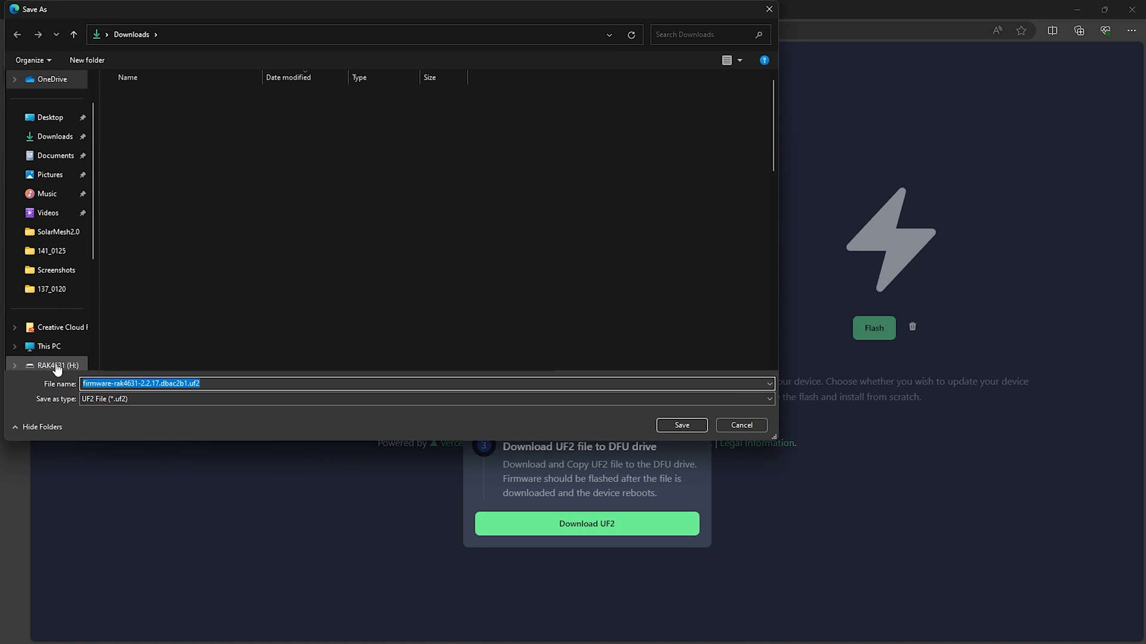
left_click(55, 365)
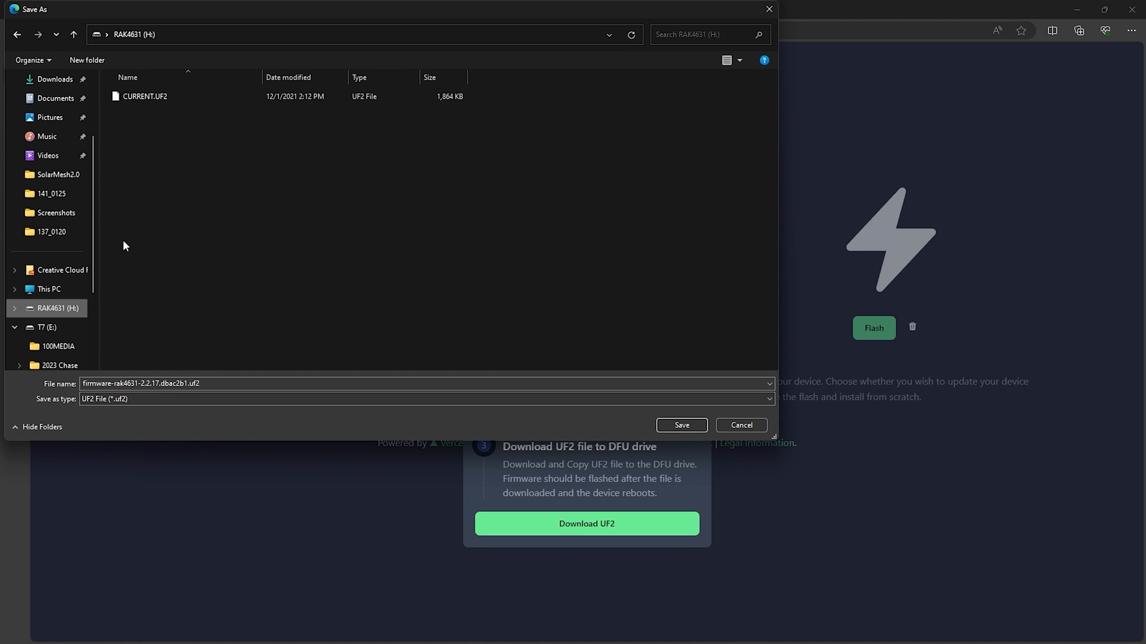
mouse_move(431, 374)
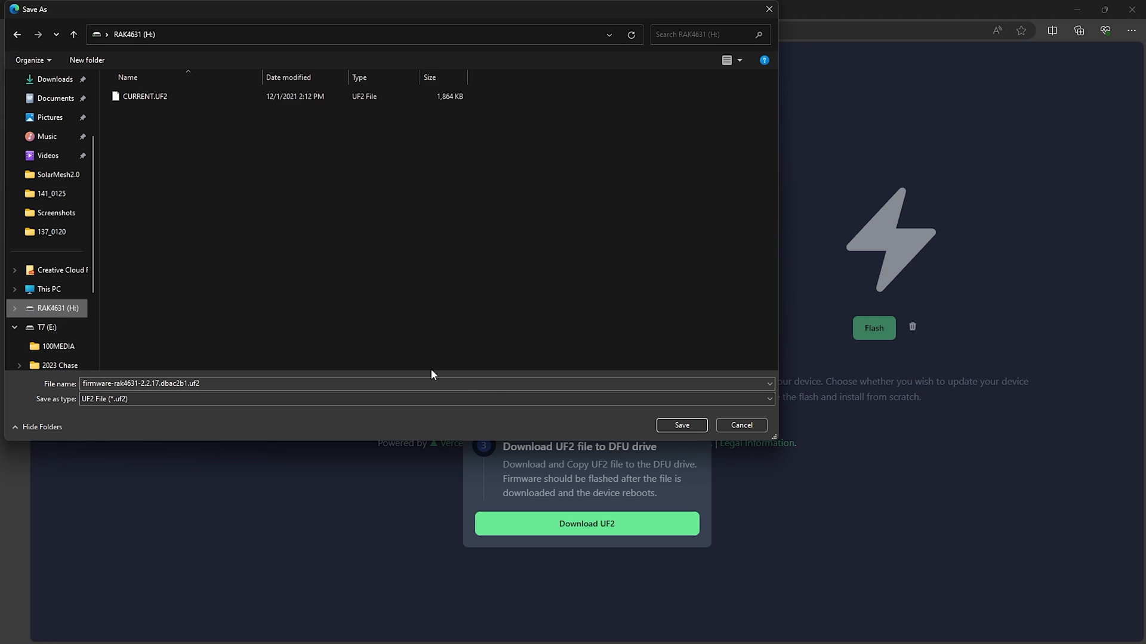